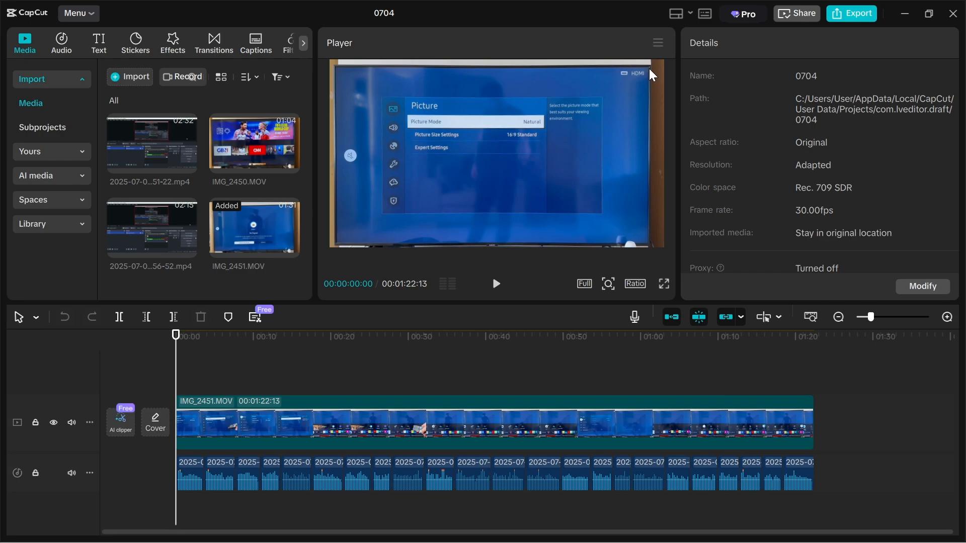
- Bring up the Export dialog for project 0704 (1080p, HEVC, mp4, 30fps)
{"action": "left_click", "coordinate": [851, 13]}
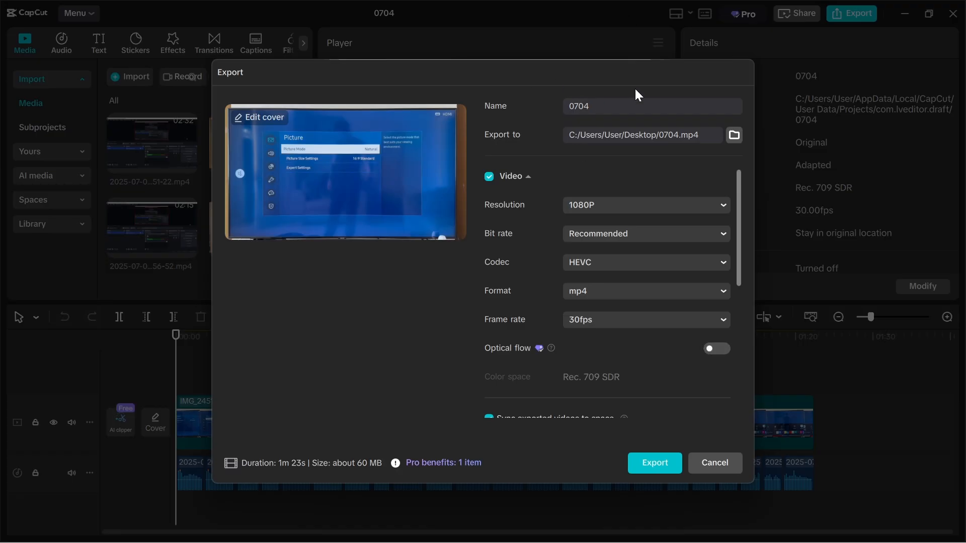
{"action": "mouse_move", "coordinate": [505, 307]}
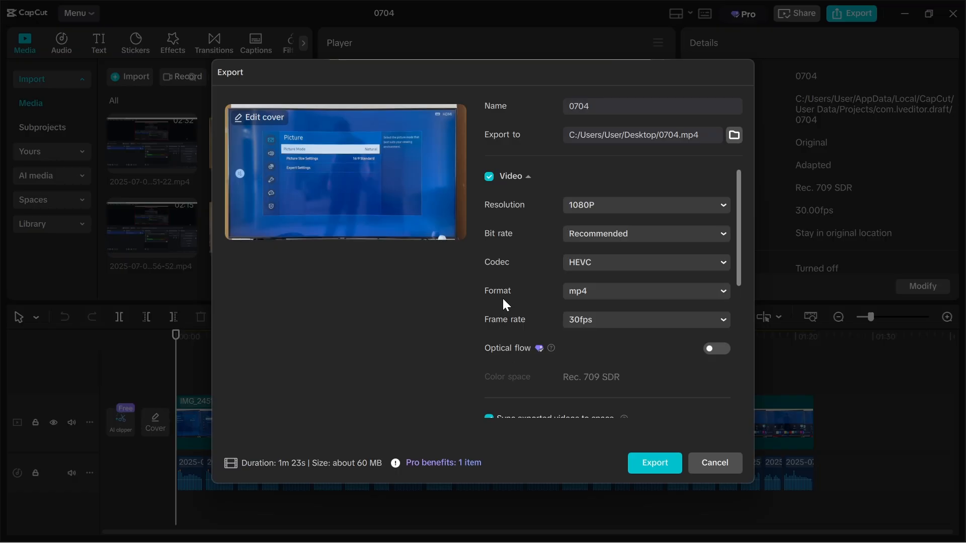
{"action": "mouse_move", "coordinate": [537, 232]}
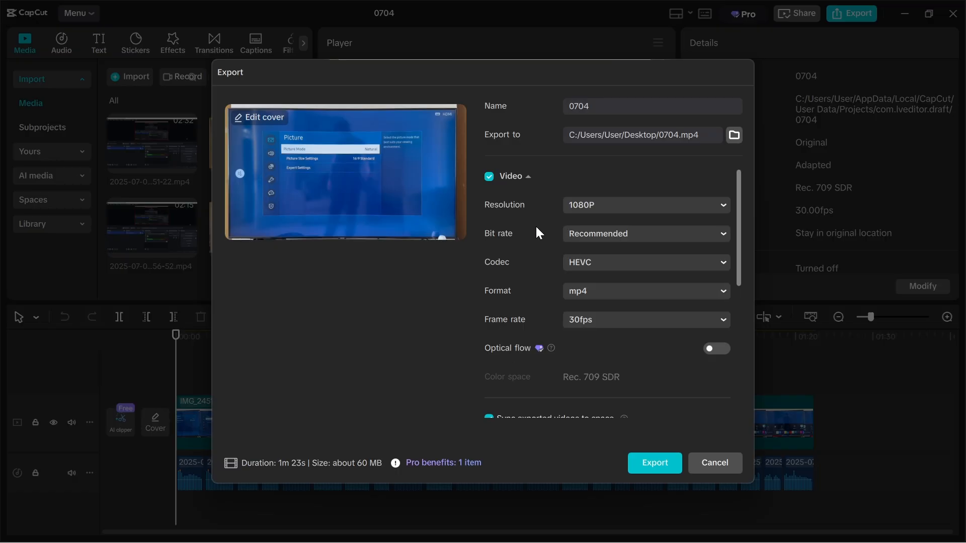
{"action": "mouse_move", "coordinate": [469, 273]}
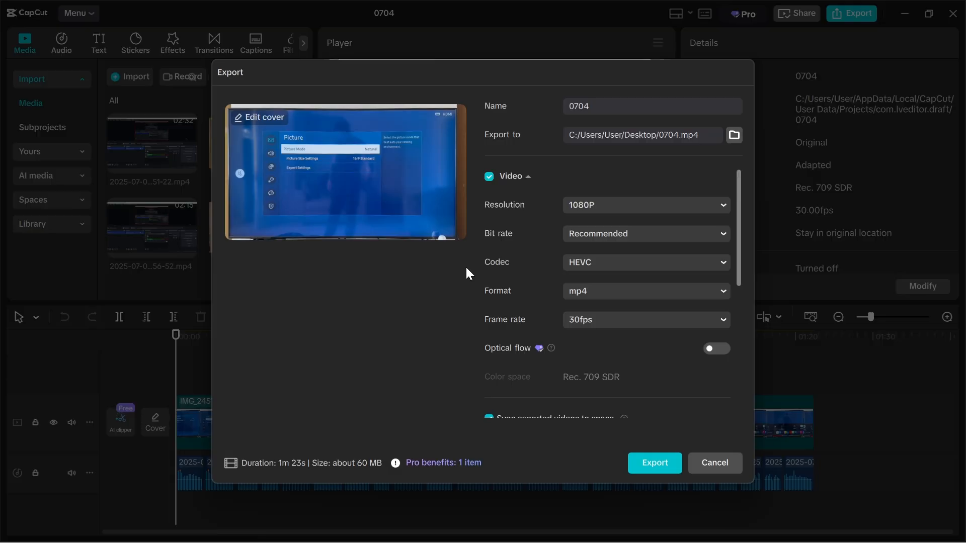
- Cancel the export and reach Settings > Performance with hardware encoding unchecked
{"action": "left_click", "coordinate": [714, 463]}
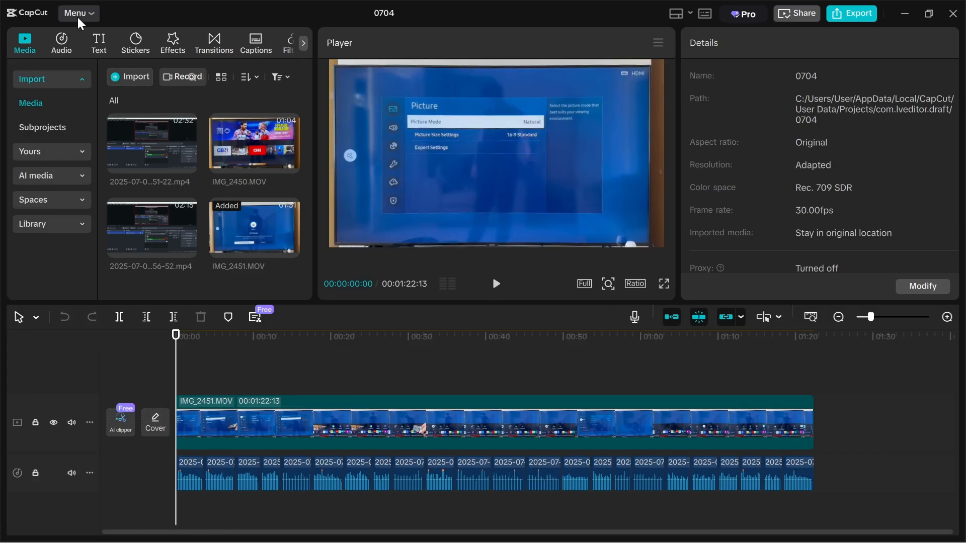
{"action": "left_click", "coordinate": [77, 13]}
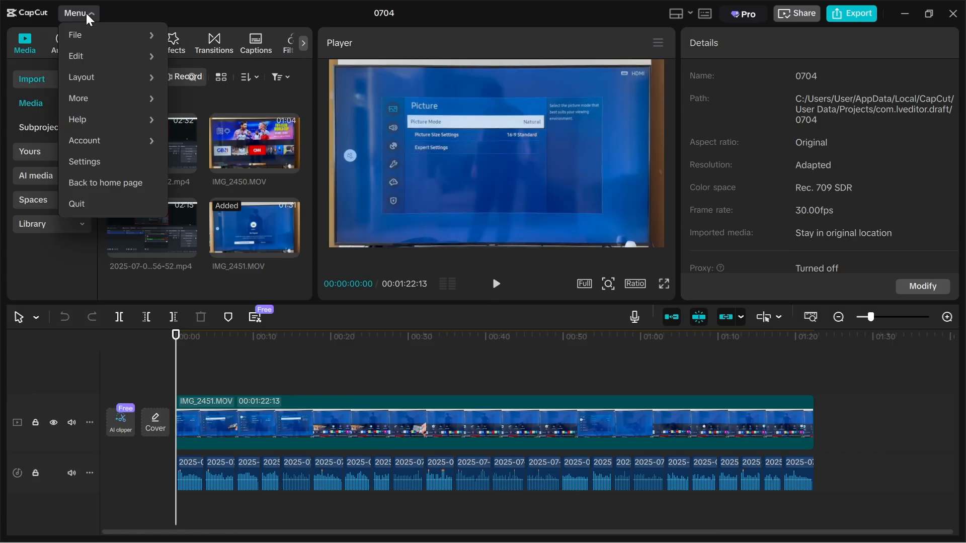
{"action": "mouse_move", "coordinate": [106, 172]}
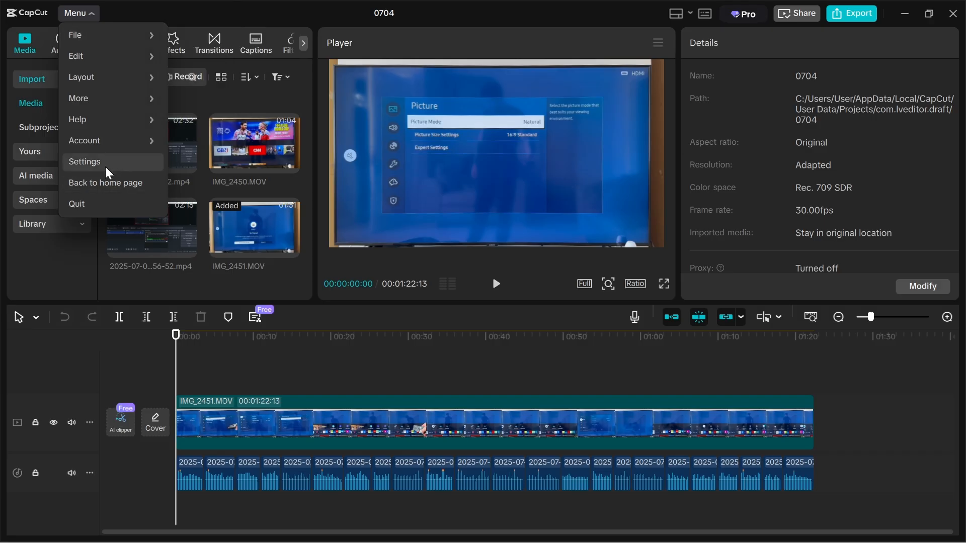
{"action": "left_click", "coordinate": [85, 161]}
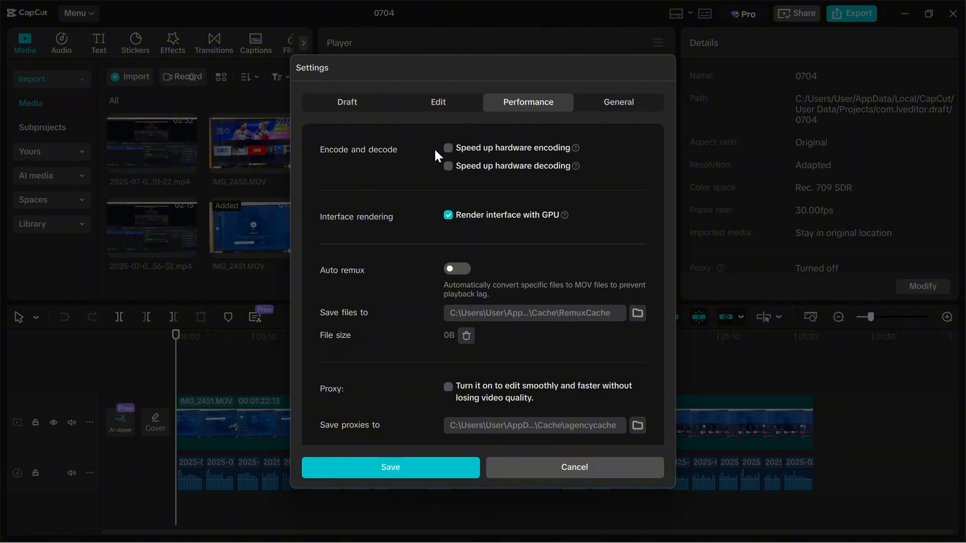
{"action": "mouse_move", "coordinate": [491, 173]}
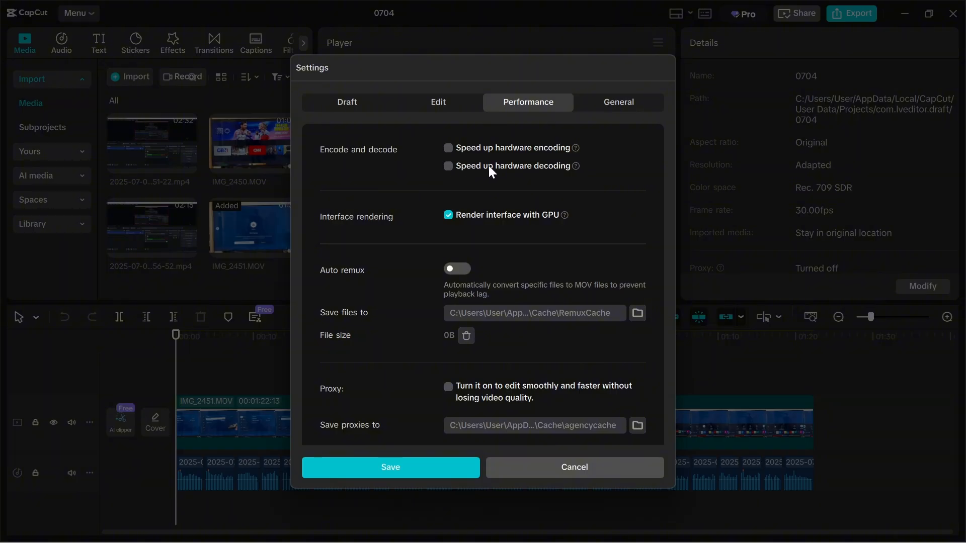
{"action": "mouse_move", "coordinate": [444, 471]}
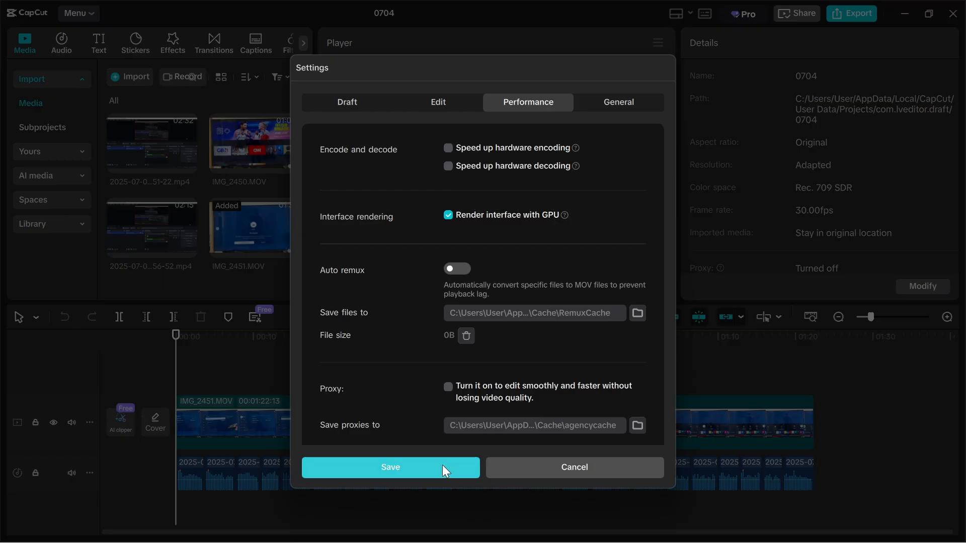
- Save the Performance settings, re-check the Export dialog and cancel without exporting
{"action": "left_click", "coordinate": [390, 466]}
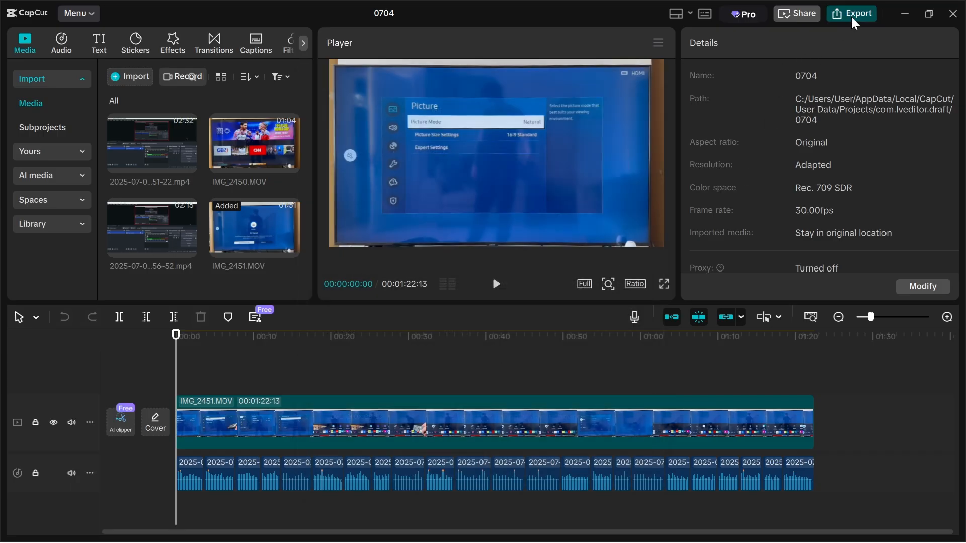
{"action": "left_click", "coordinate": [851, 13]}
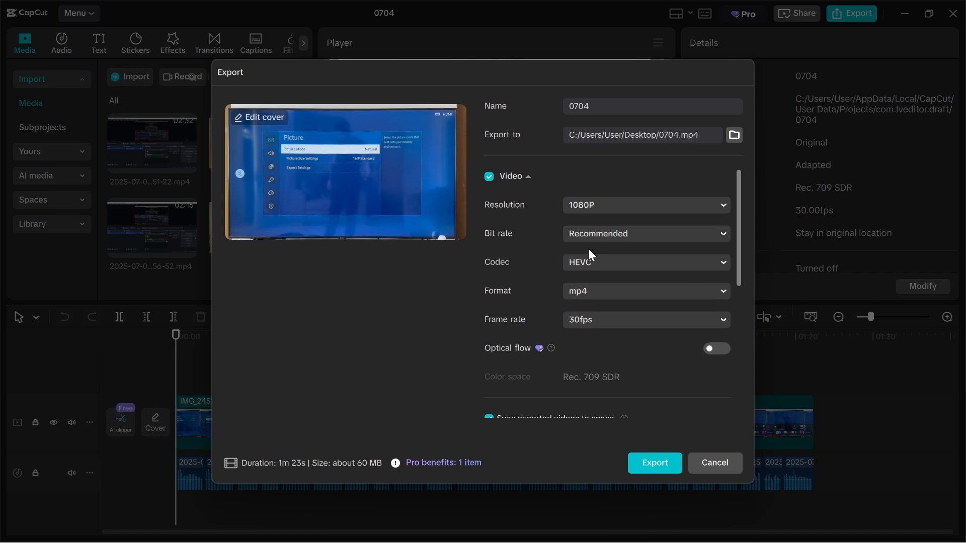
{"action": "mouse_move", "coordinate": [542, 304]}
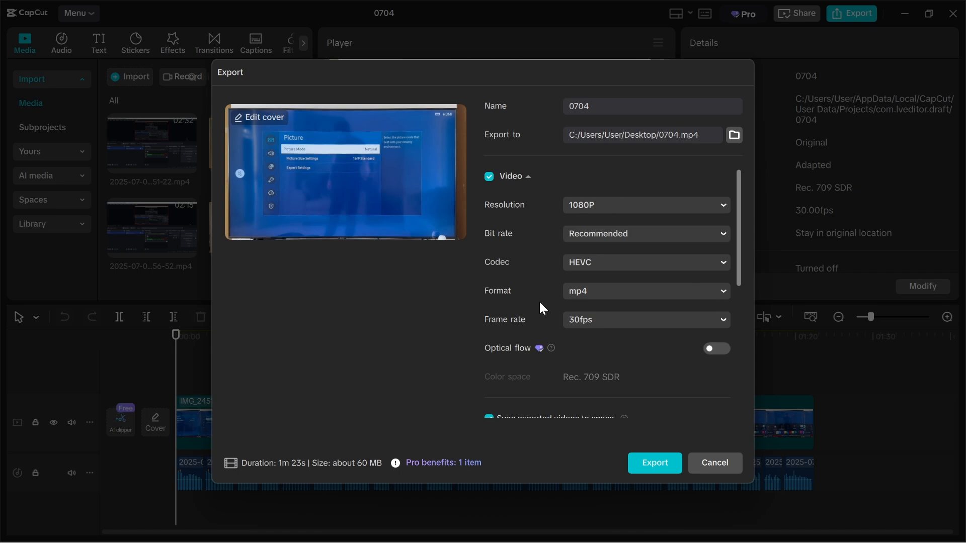
{"action": "left_click", "coordinate": [715, 462]}
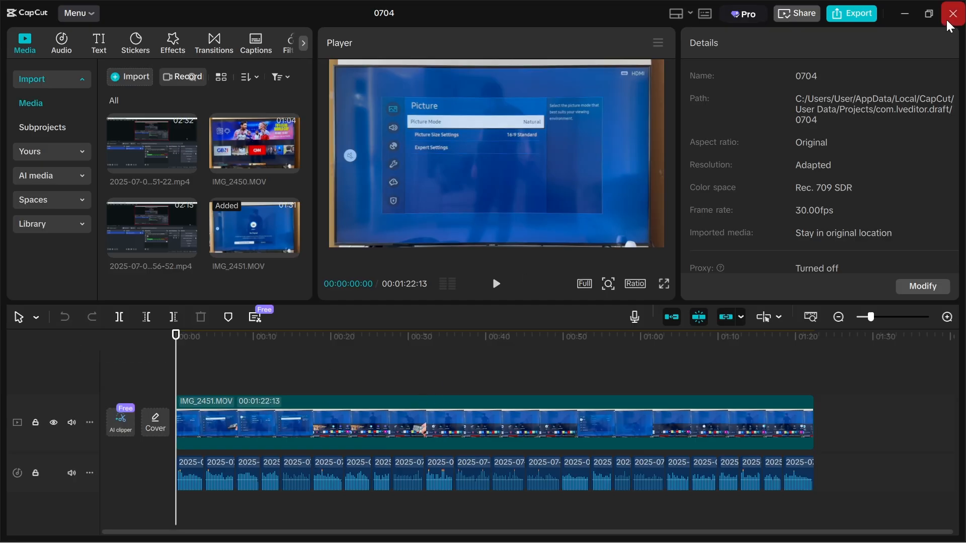
- Close the editor and CapCut, then relaunch it from Windows search via 'capcut'
{"action": "left_click", "coordinate": [952, 13]}
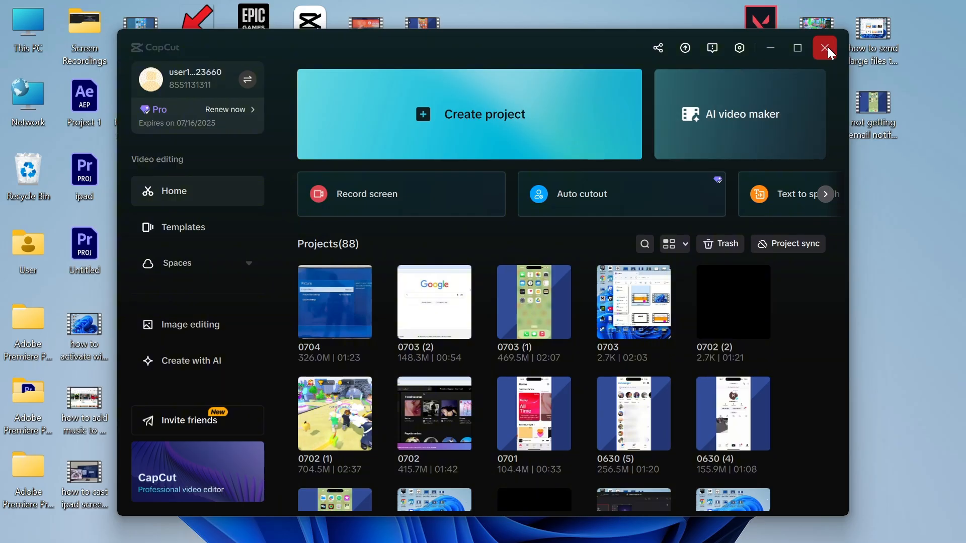
{"action": "left_click", "coordinate": [825, 48]}
{"action": "type", "text": "c"}
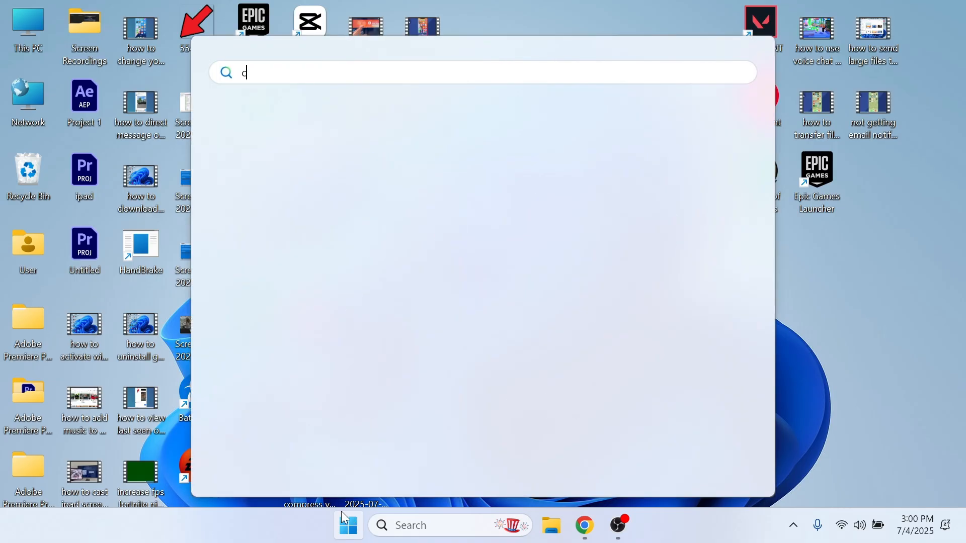
{"action": "type", "text": "apcut"}
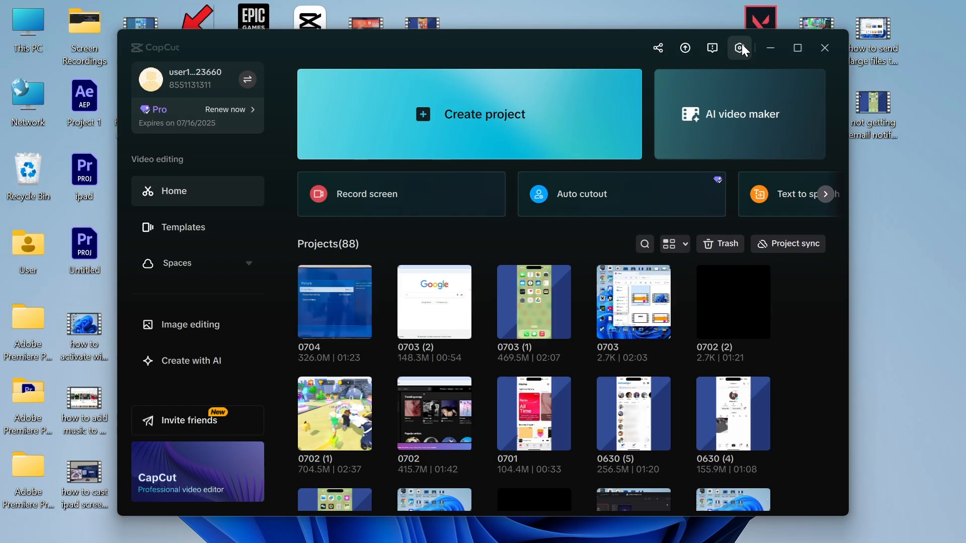
- Clear the Draft cache (2.83GB down to 5.29MB), confirm and save the settings
{"action": "left_click", "coordinate": [739, 47]}
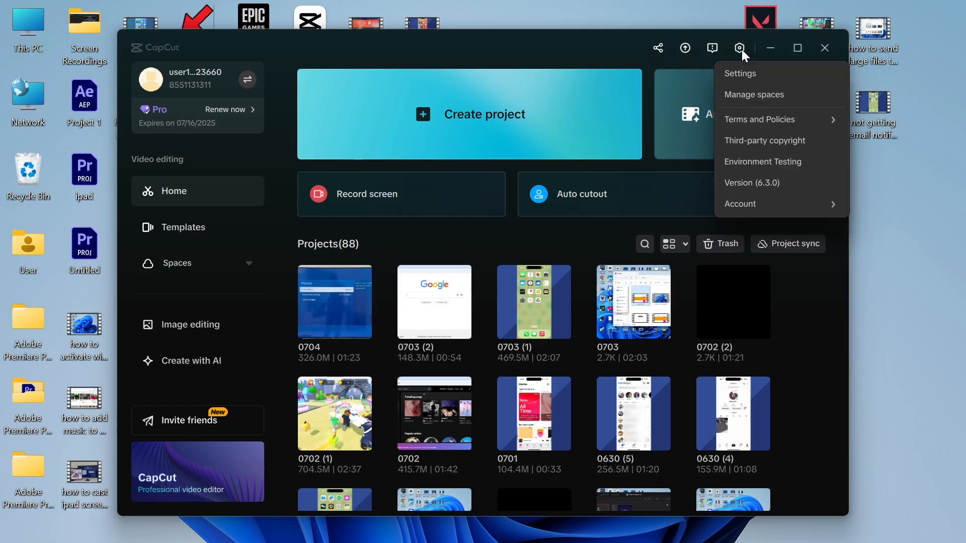
{"action": "left_click", "coordinate": [741, 74]}
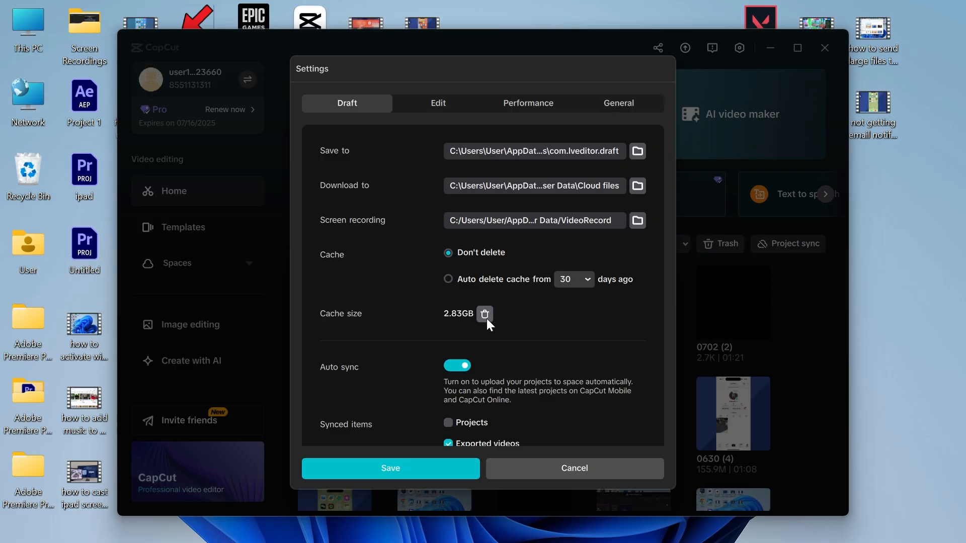
{"action": "left_click", "coordinate": [484, 314]}
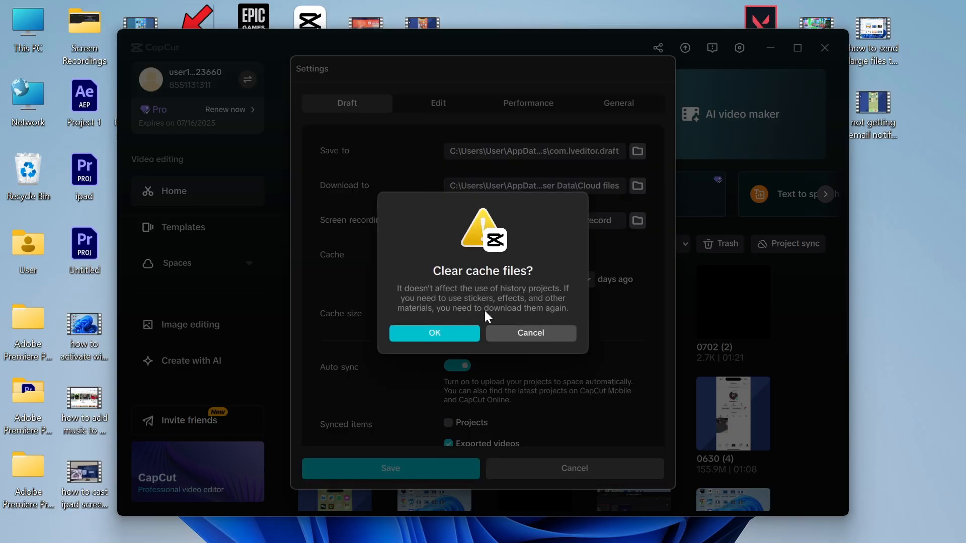
{"action": "left_click", "coordinate": [435, 333]}
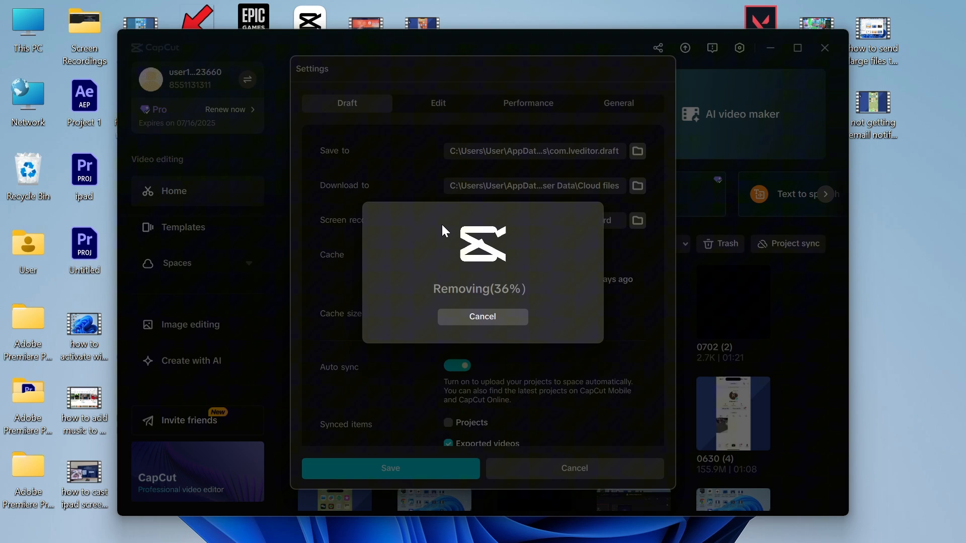
{"action": "mouse_move", "coordinate": [557, 257]}
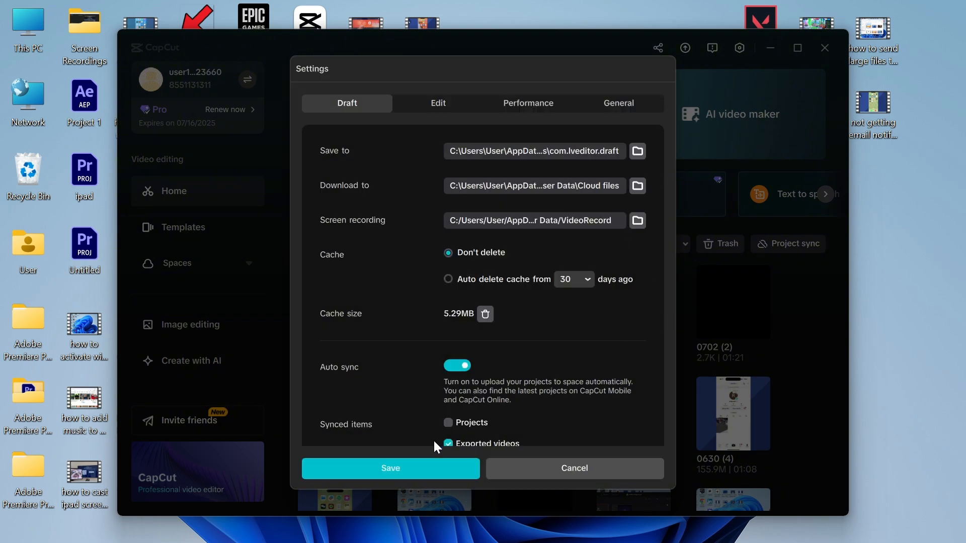
{"action": "left_click", "coordinate": [573, 468]}
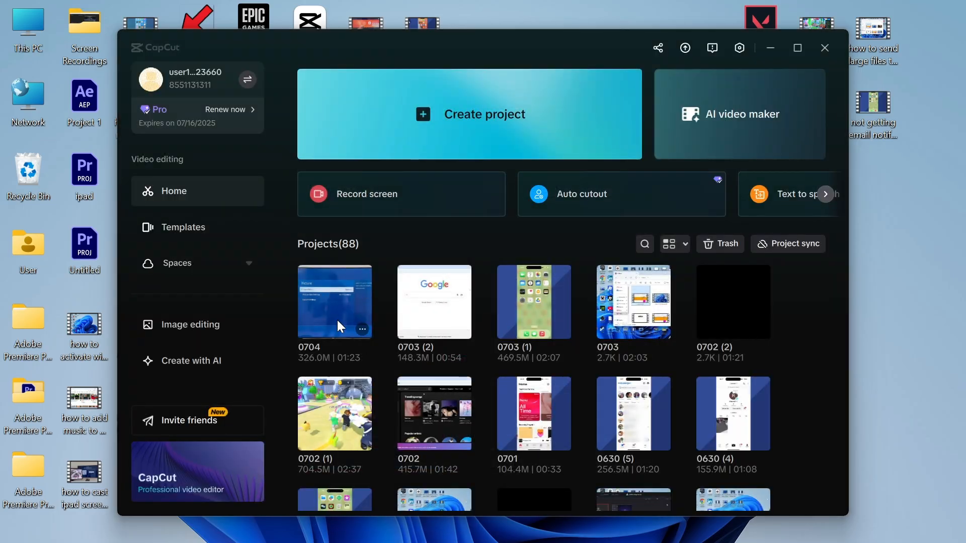
- Reopen project 0704 and review its Export dialog showing 1 Pro benefit in use
{"action": "double_click", "coordinate": [334, 302]}
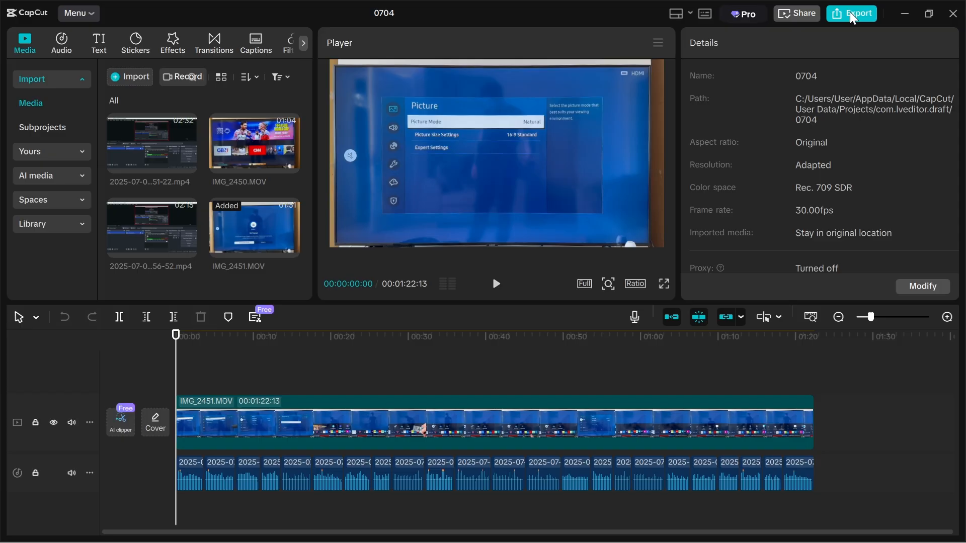
{"action": "left_click", "coordinate": [850, 13]}
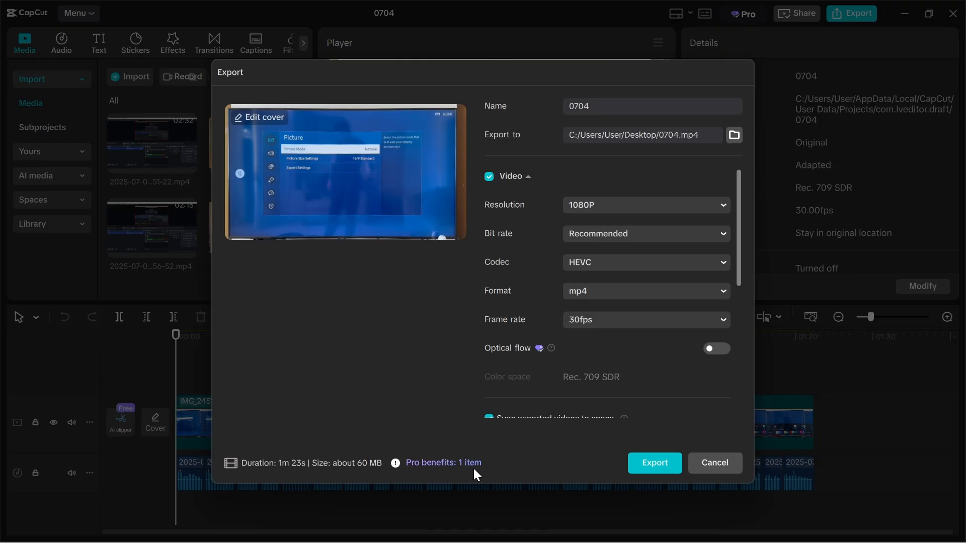
{"action": "mouse_move", "coordinate": [406, 477]}
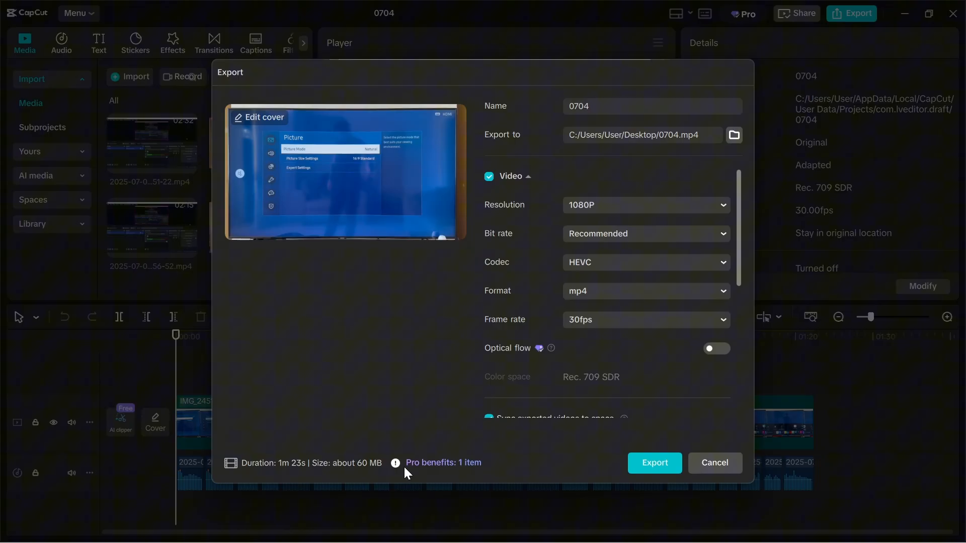
{"action": "mouse_move", "coordinate": [441, 307]}
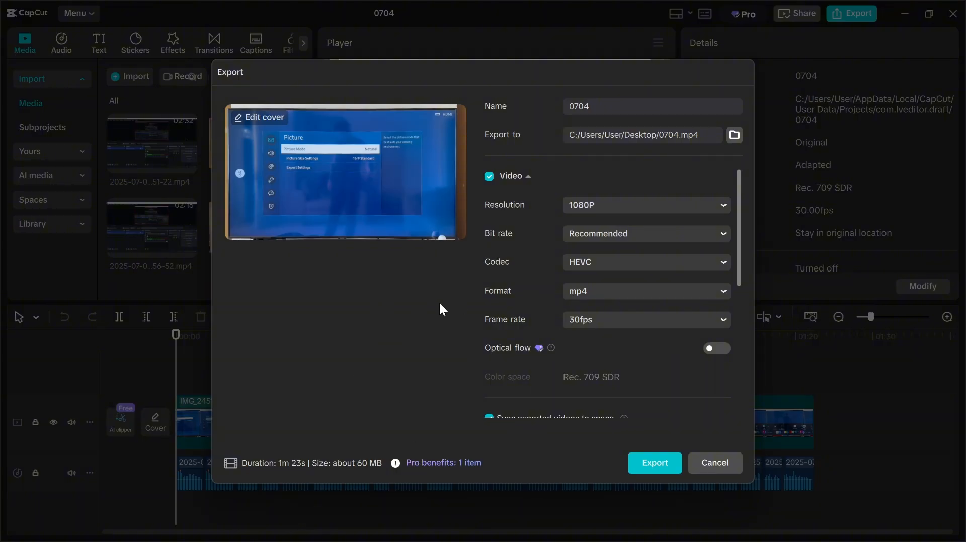
{"action": "mouse_move", "coordinate": [436, 324]}
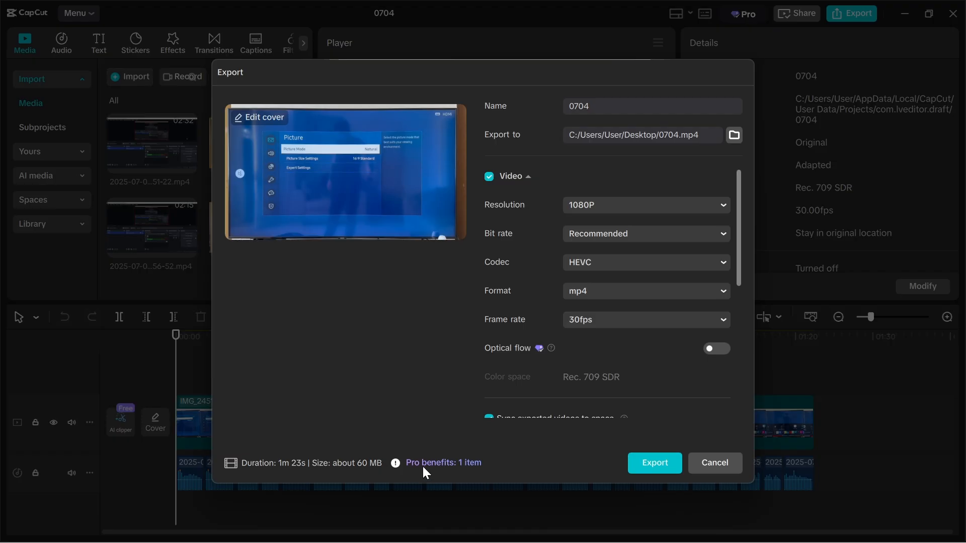
{"action": "mouse_move", "coordinate": [553, 354]}
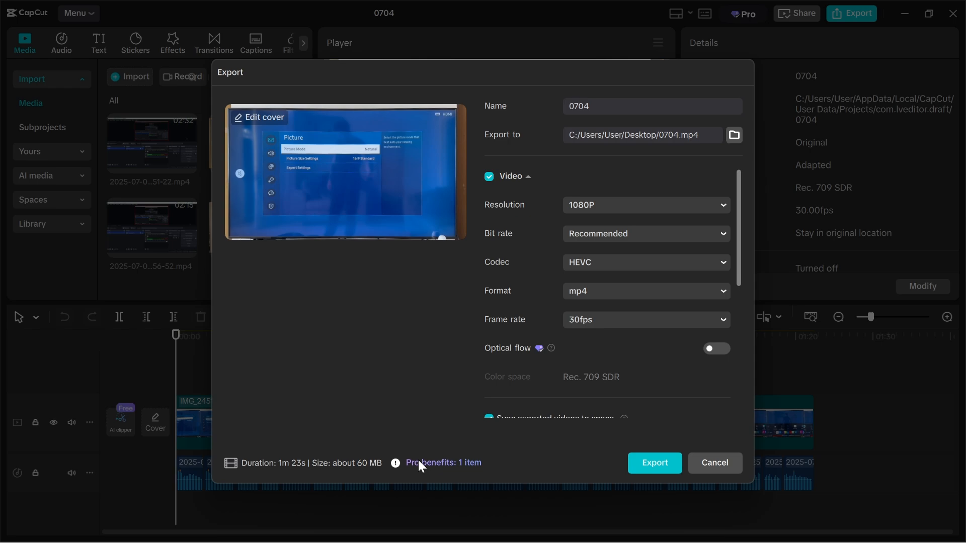
{"action": "mouse_move", "coordinate": [642, 332]}
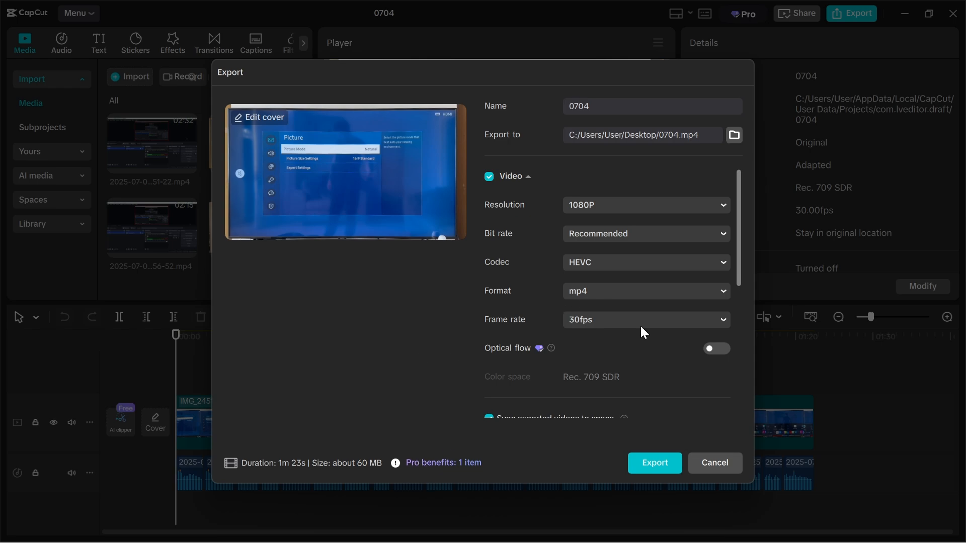
{"action": "scroll", "scroll_direction": "down", "scroll_amount": 3}
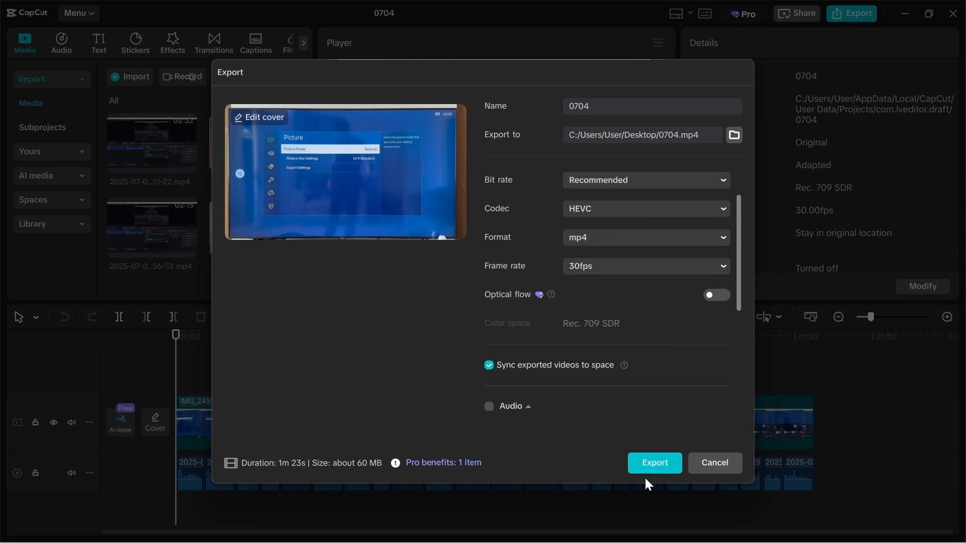